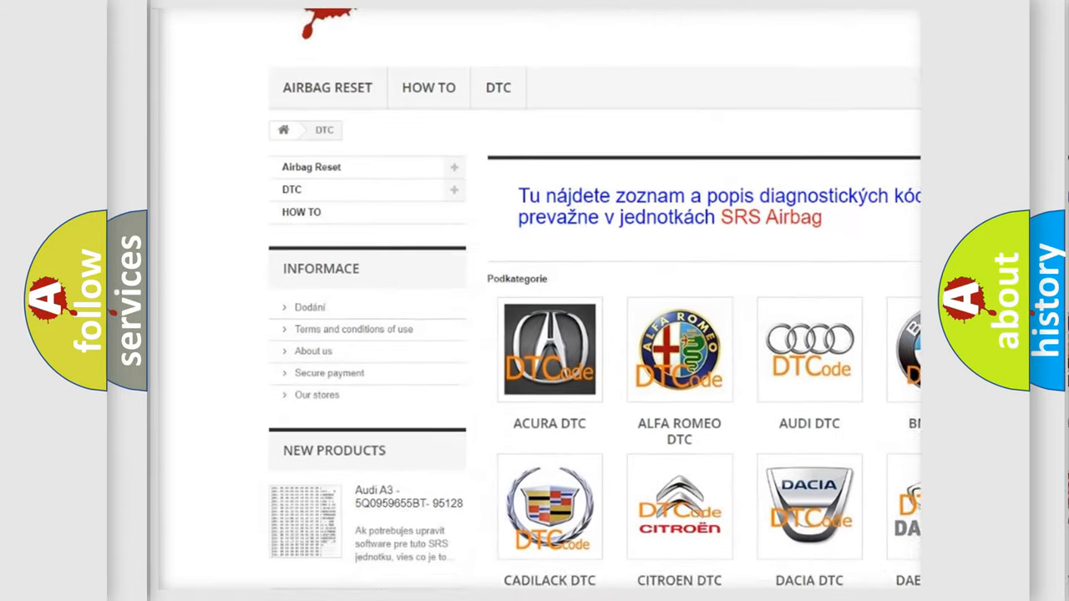
scroll("down", 3)
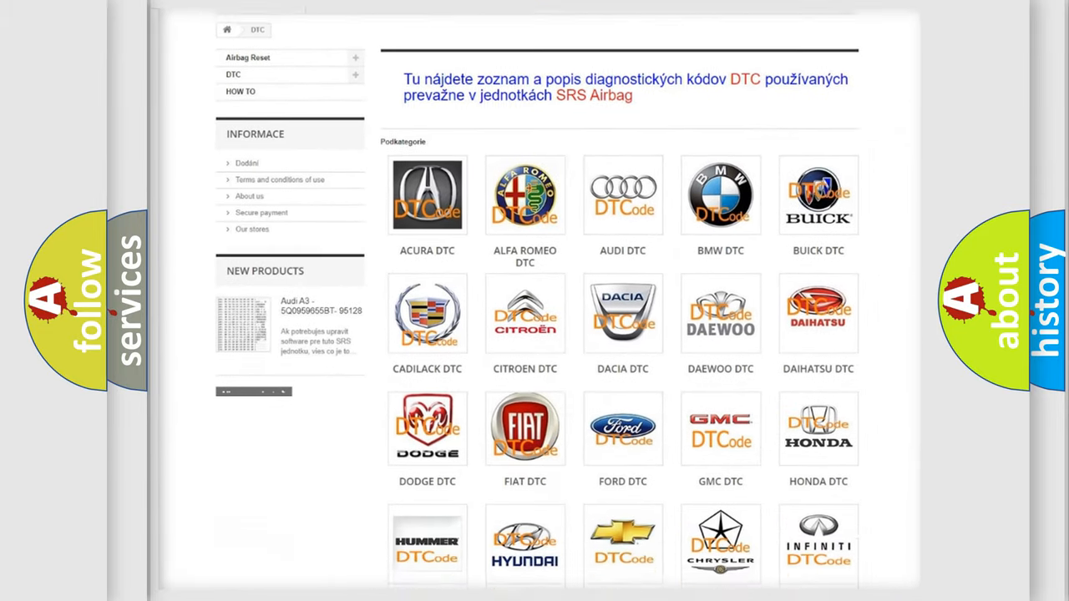
scroll("down", 3)
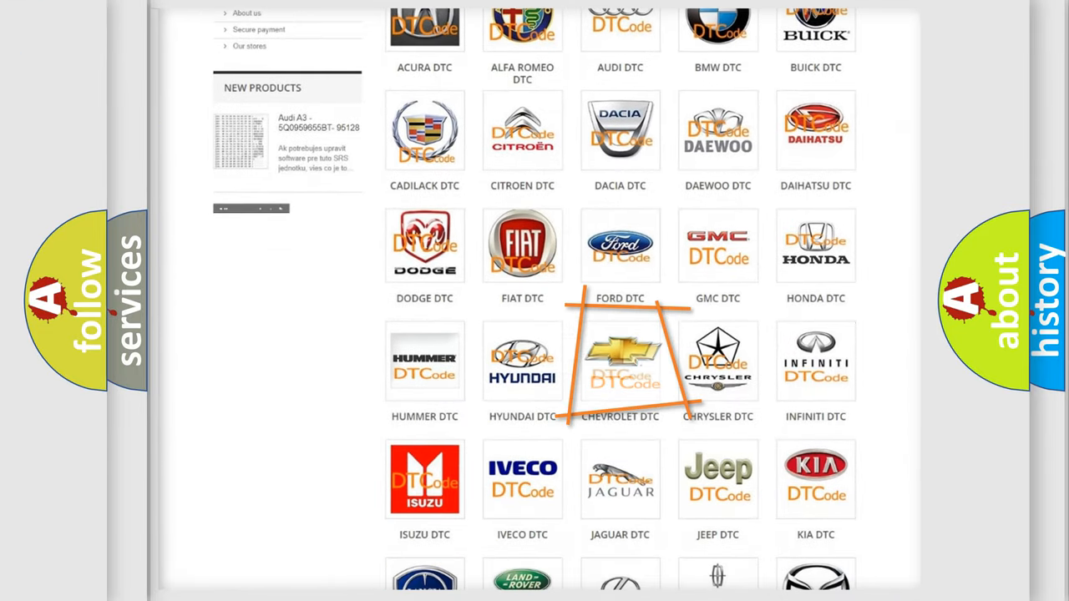